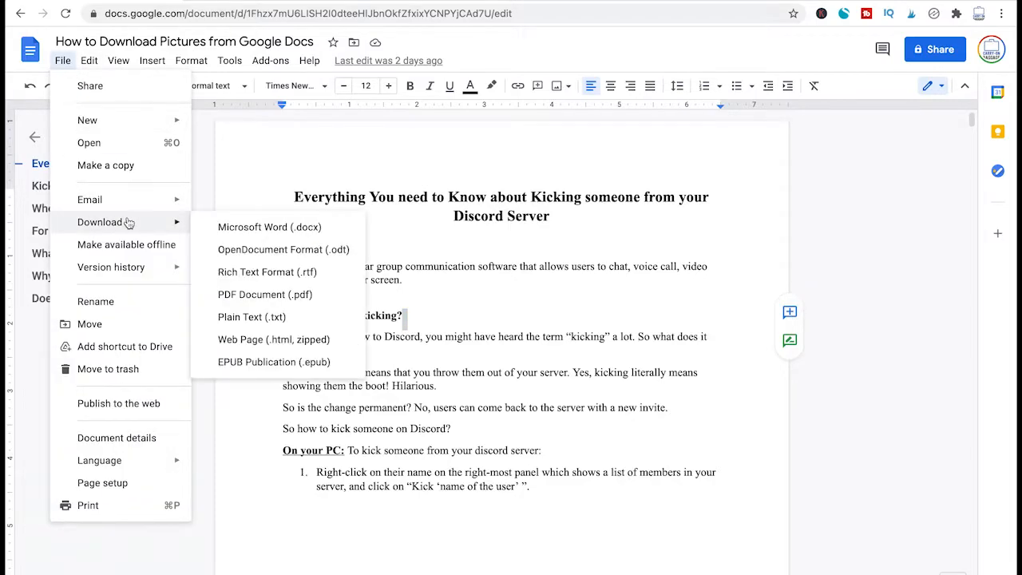
mouse_move(273, 339)
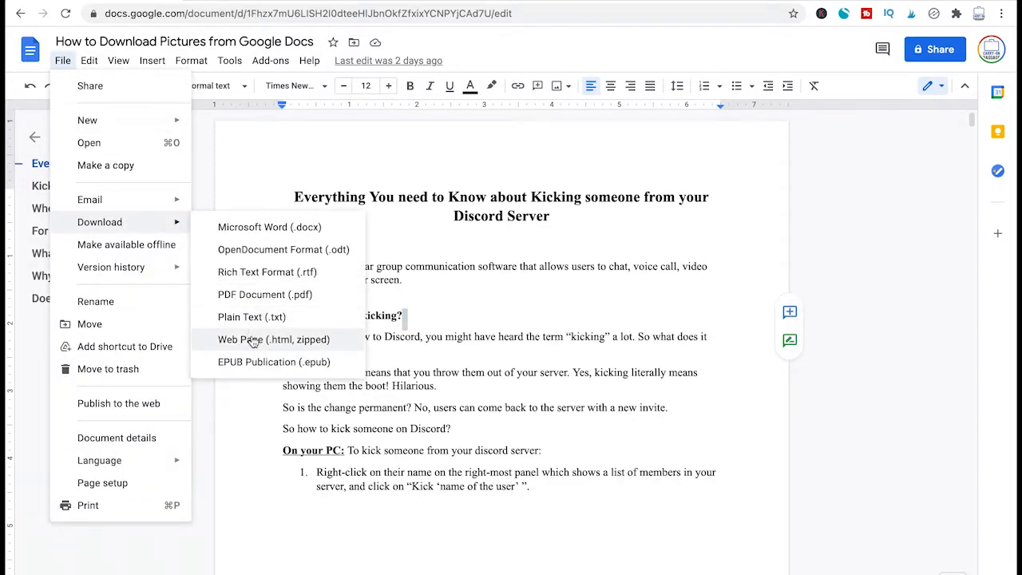
Download the document as a zipped web page (.html) and save it to Documents
left_click(274, 339)
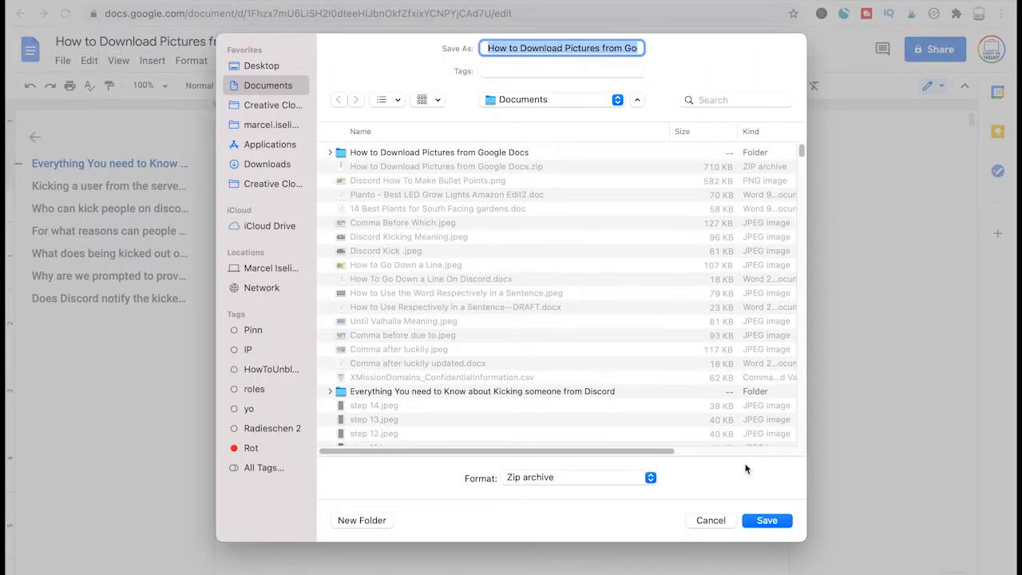
left_click(766, 520)
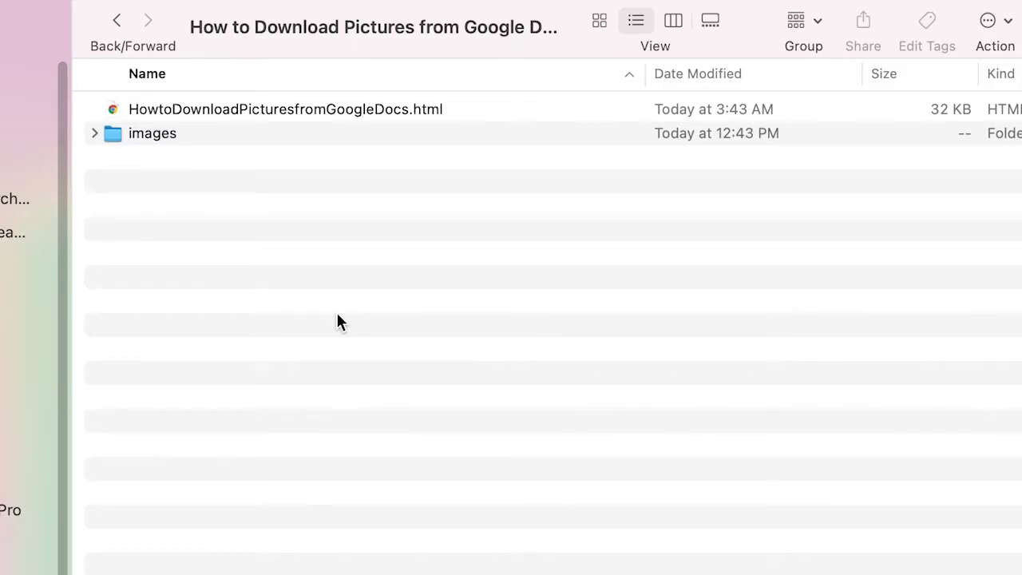
mouse_move(160, 46)
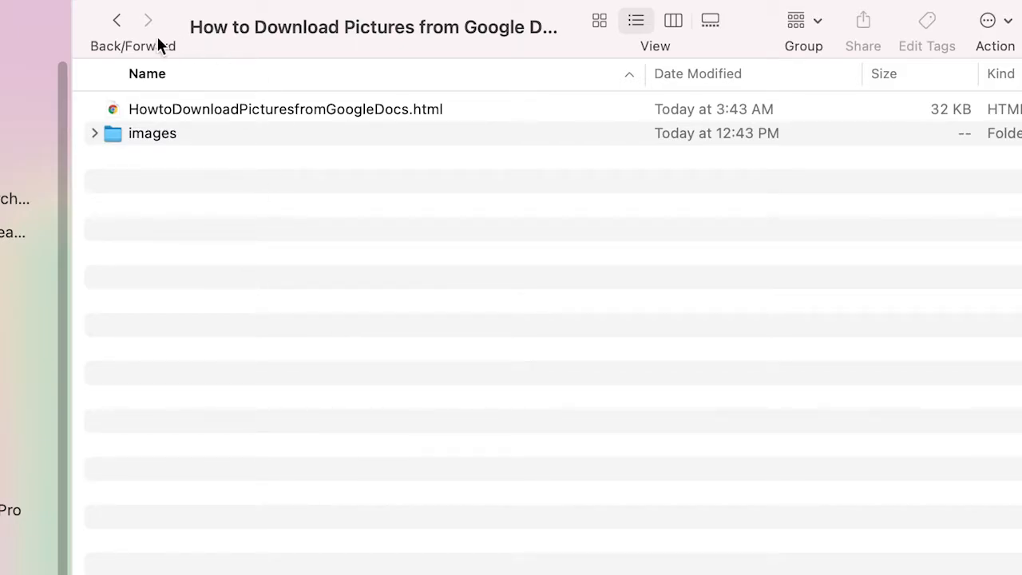
Open the extracted download folder to see the HTML file and images folder
double_click(152, 132)
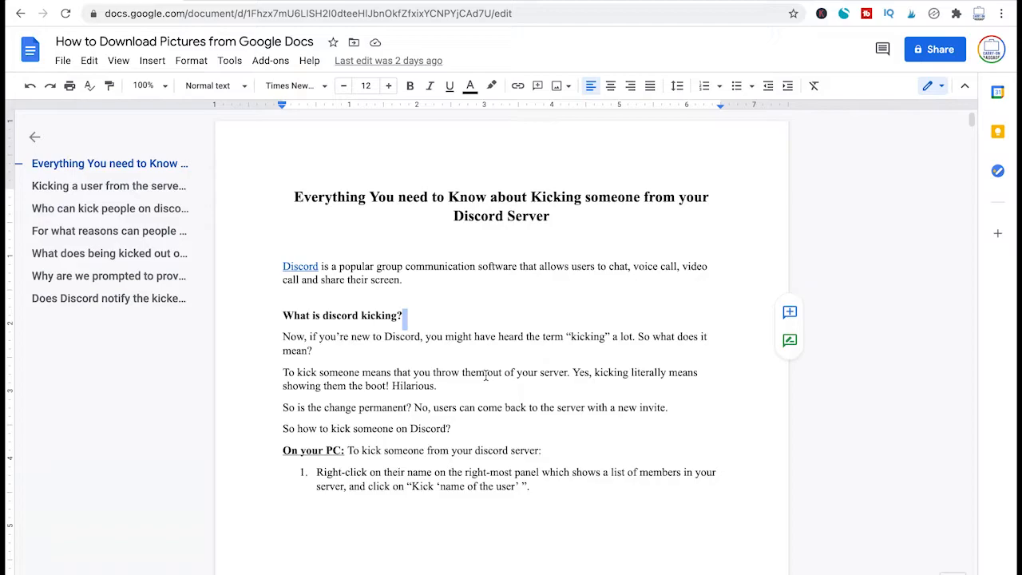
Scroll to the Discord screenshot and save it to Keep from its context menu
scroll("down", 3)
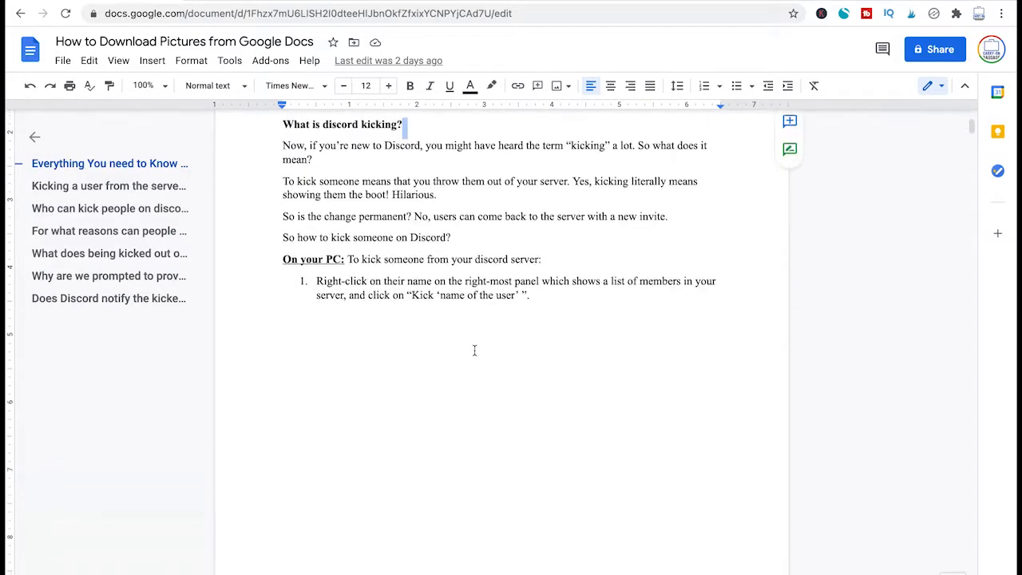
scroll("down", 3)
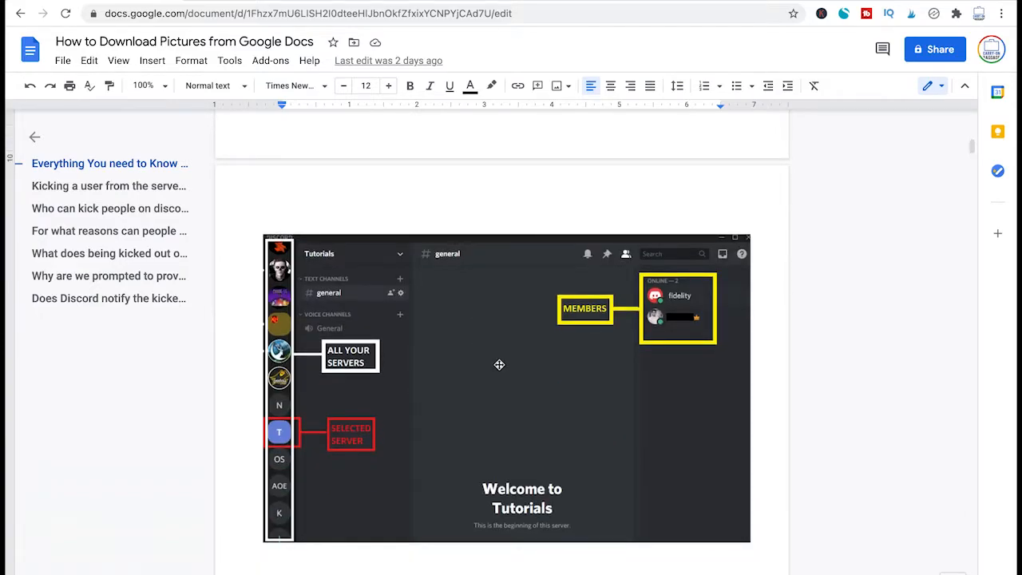
left_click(499, 365)
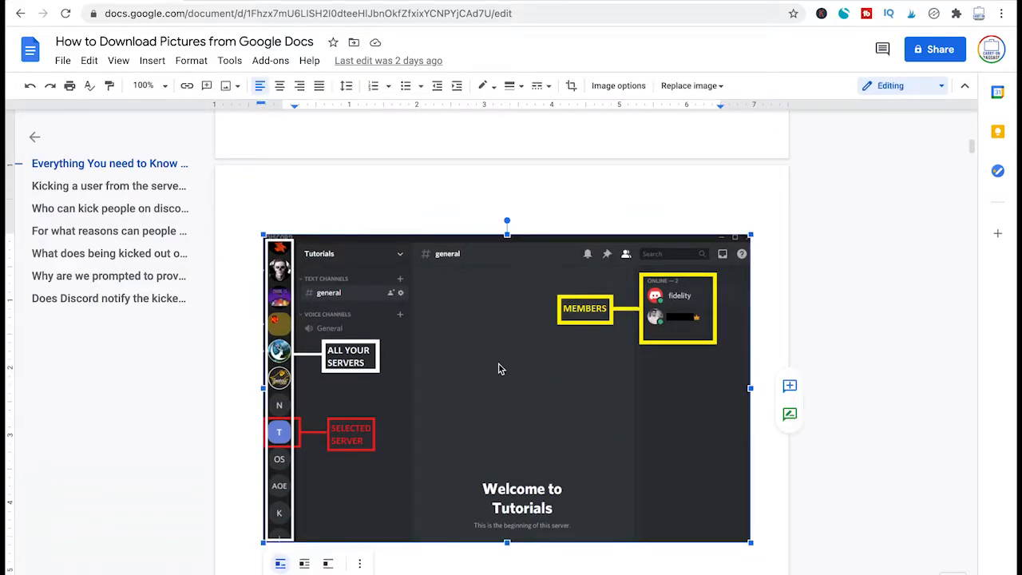
right_click(501, 369)
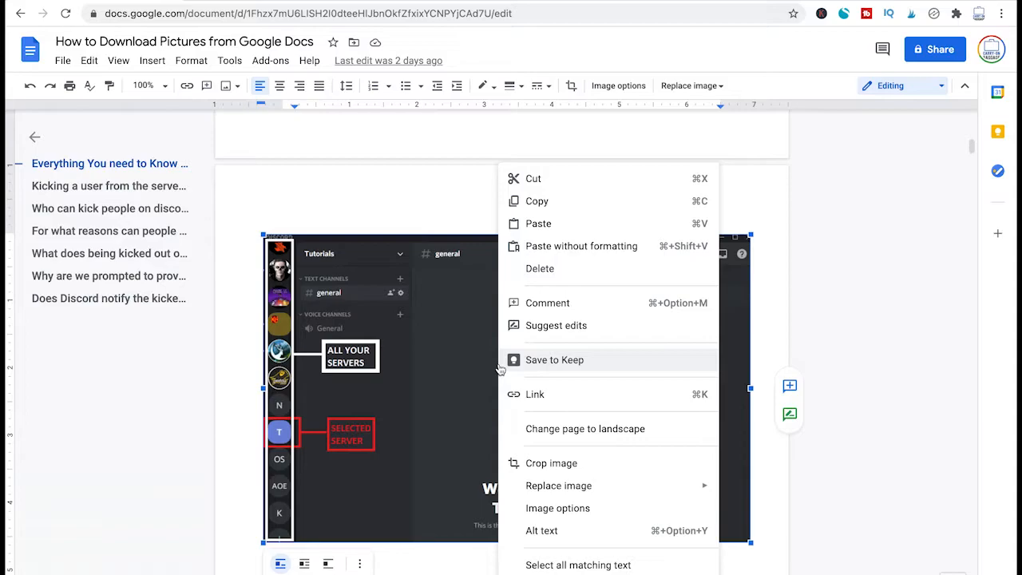
left_click(555, 360)
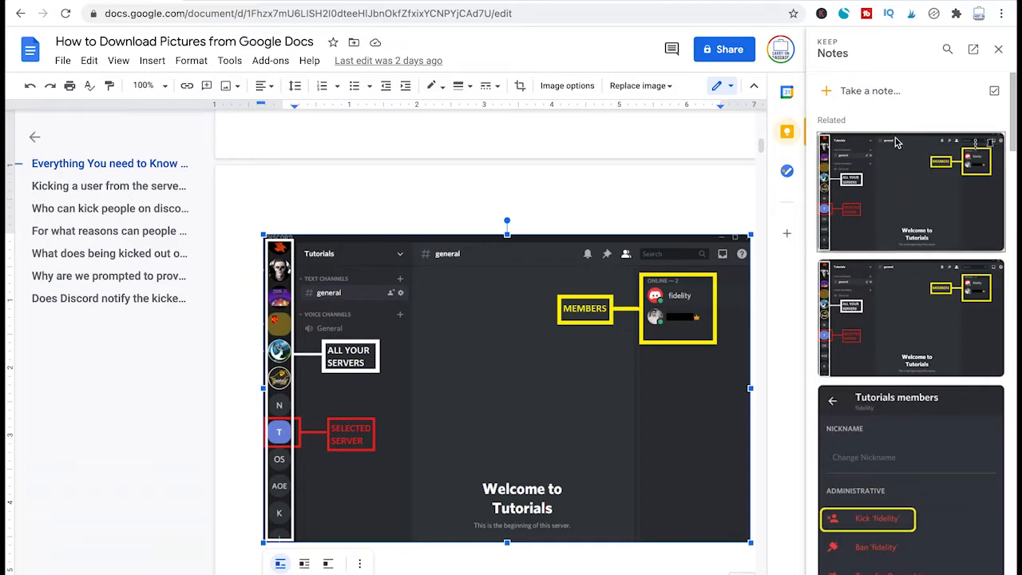
mouse_move(872, 174)
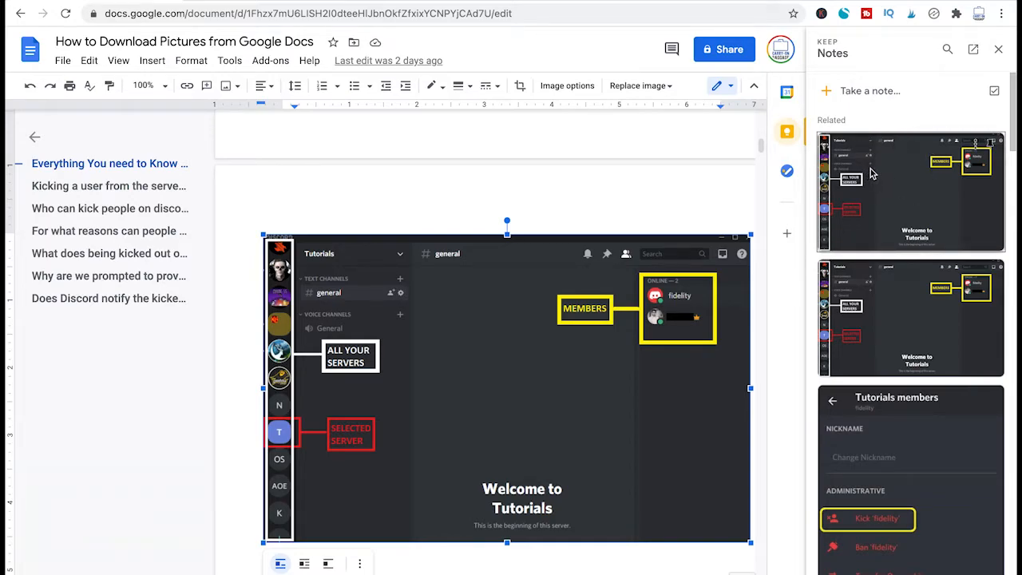
mouse_move(875, 176)
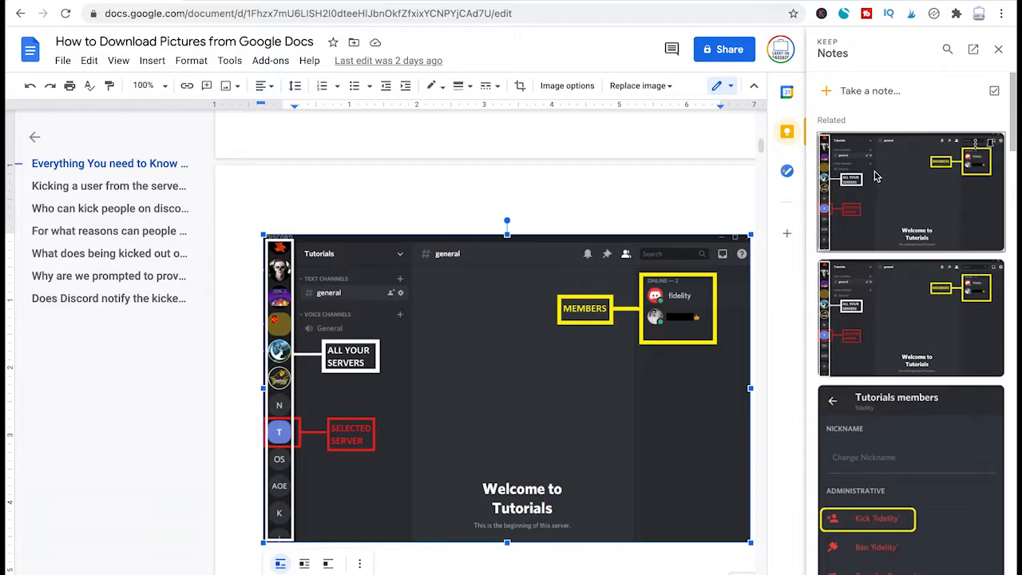
right_click(679, 311)
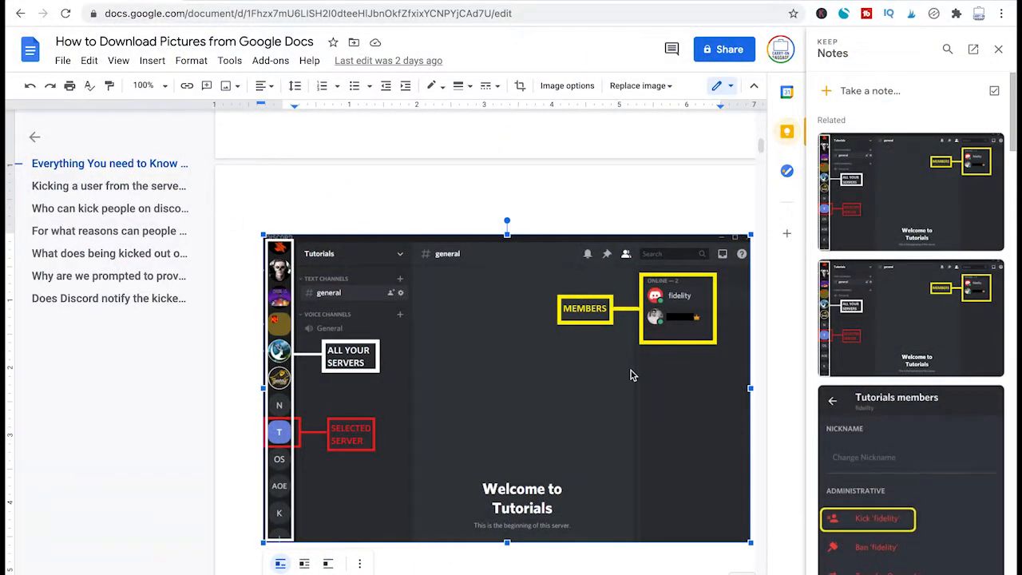
mouse_move(516, 369)
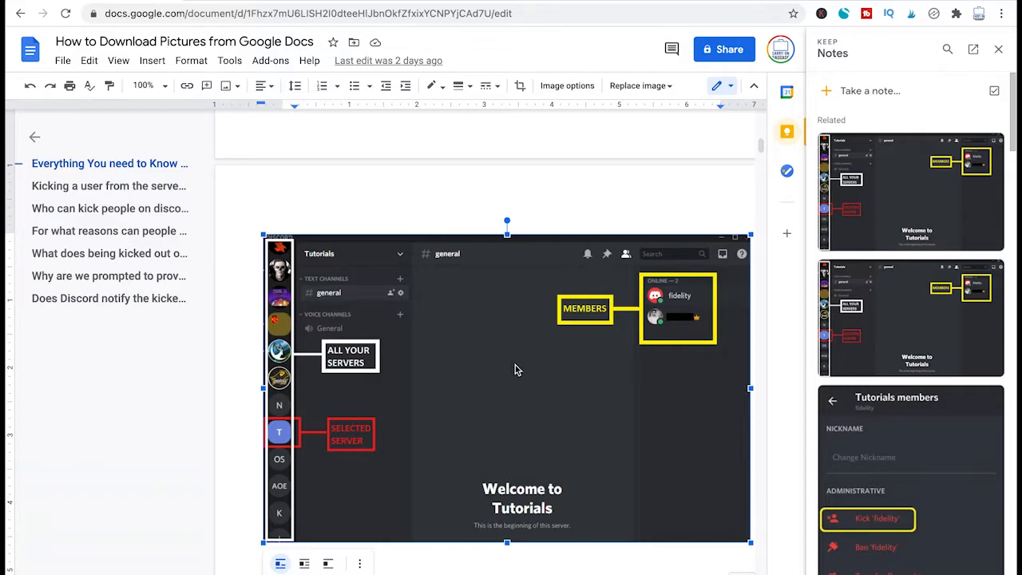
mouse_move(512, 354)
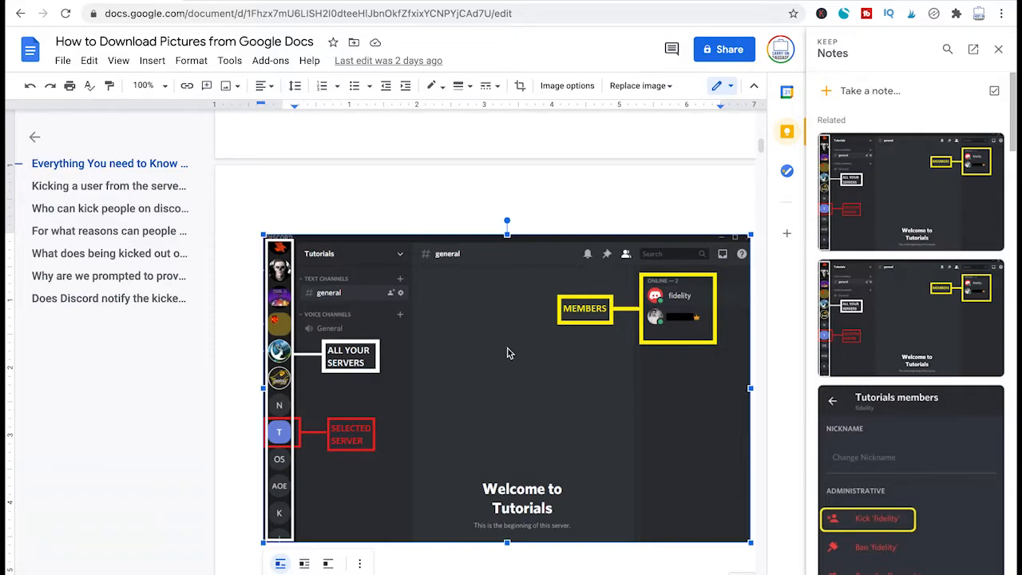
Open the context menu on the Discord screenshot note in the Keep panel
right_click(507, 353)
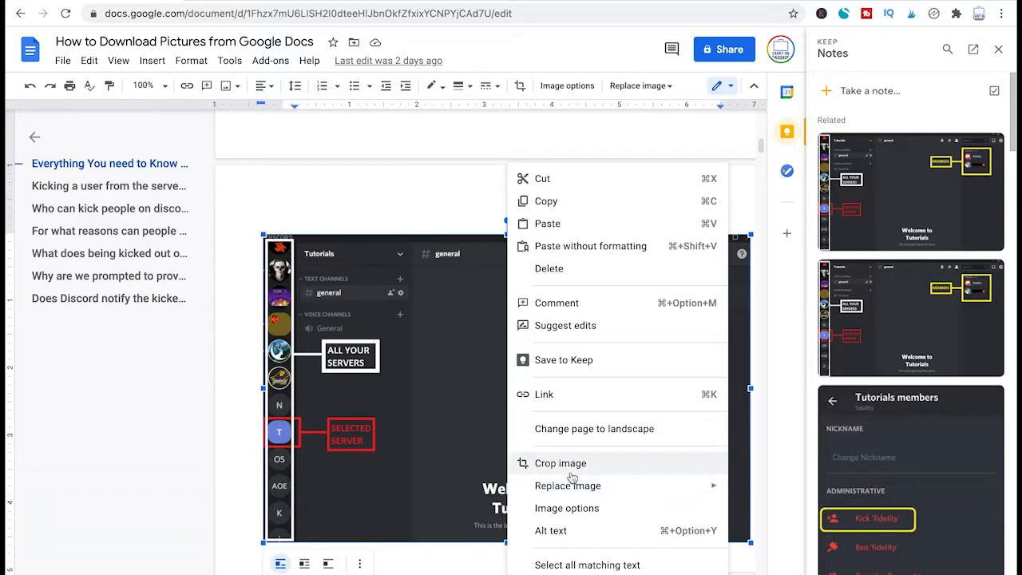
mouse_move(570, 382)
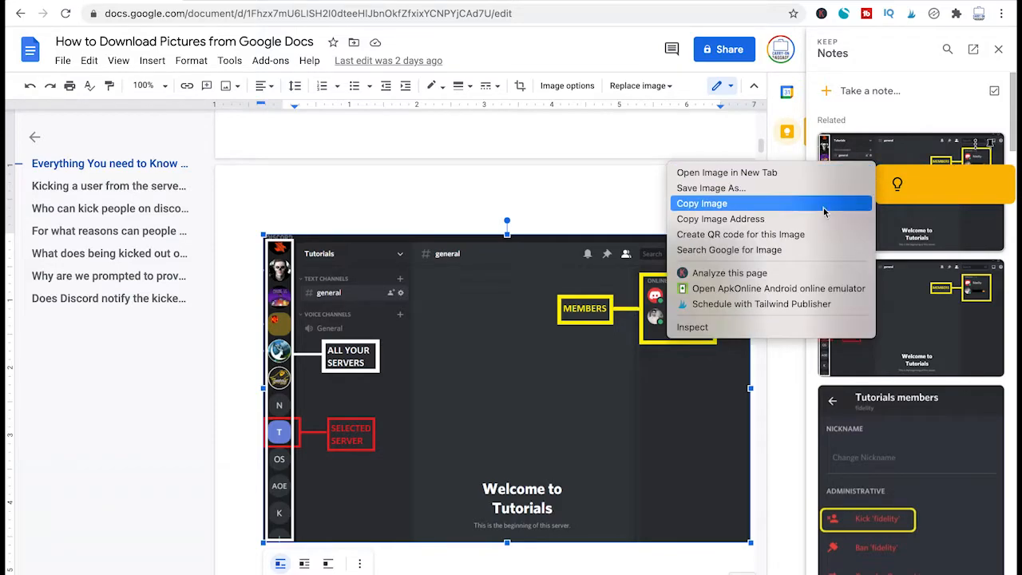
mouse_move(798, 188)
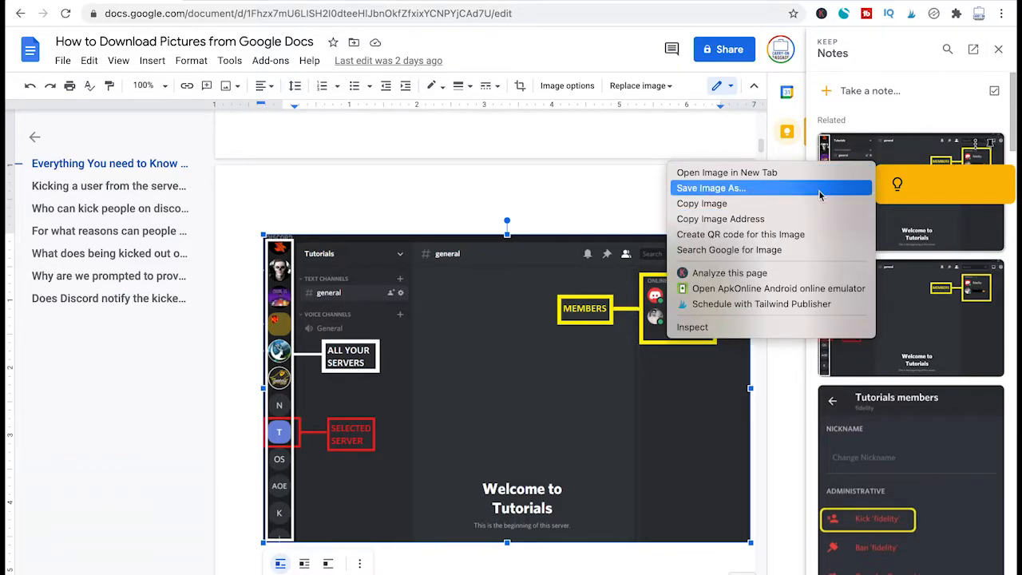